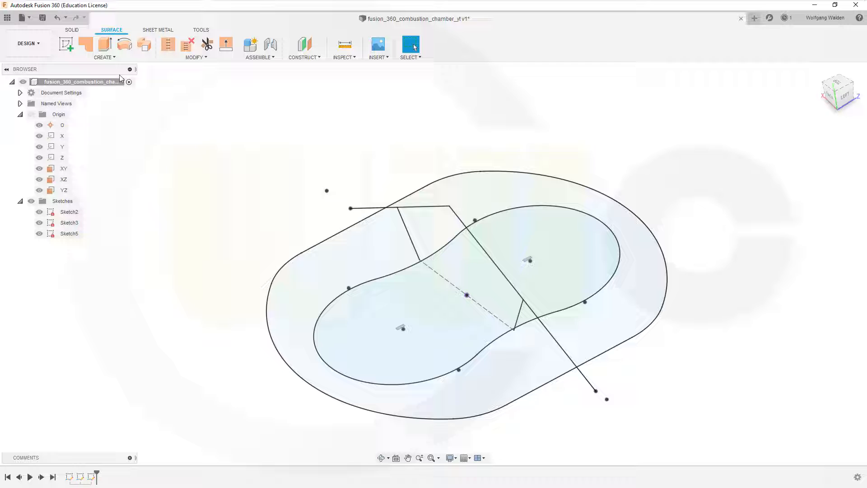
- Extrude the outer rounded profile 25 mm upward into a wall surface with -5° taper
left_click(104, 44)
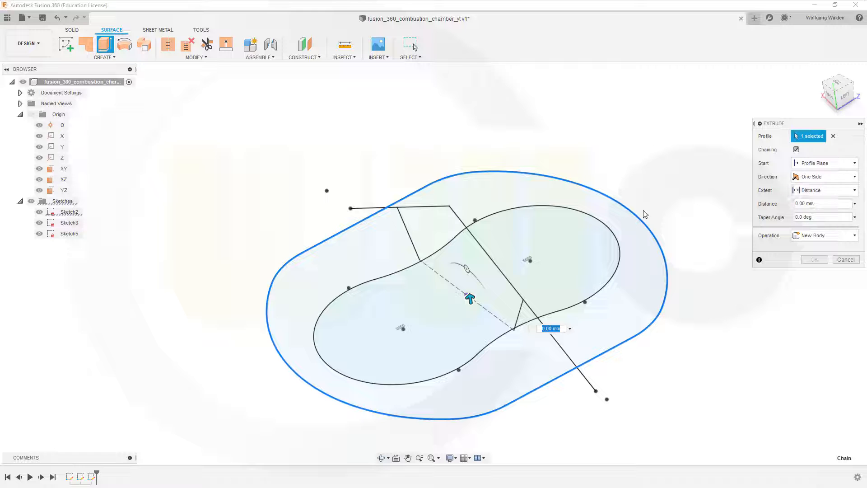
left_click_drag(469, 299, 468, 265)
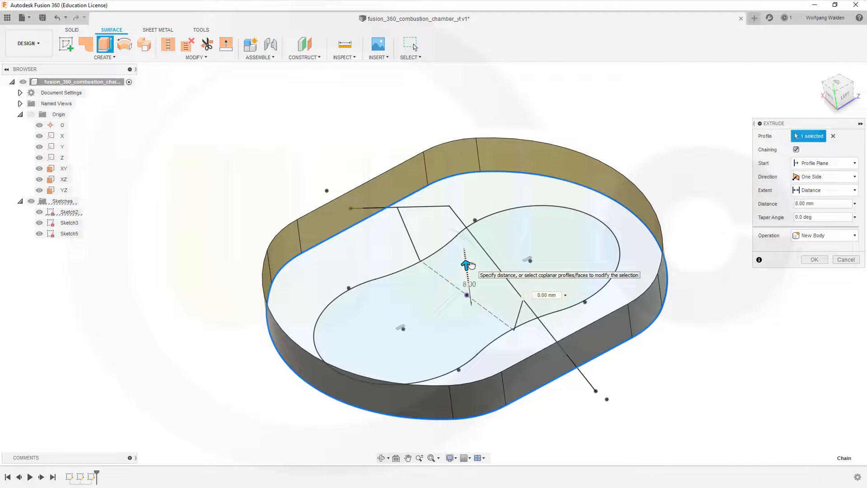
left_click_drag(466, 265, 456, 197)
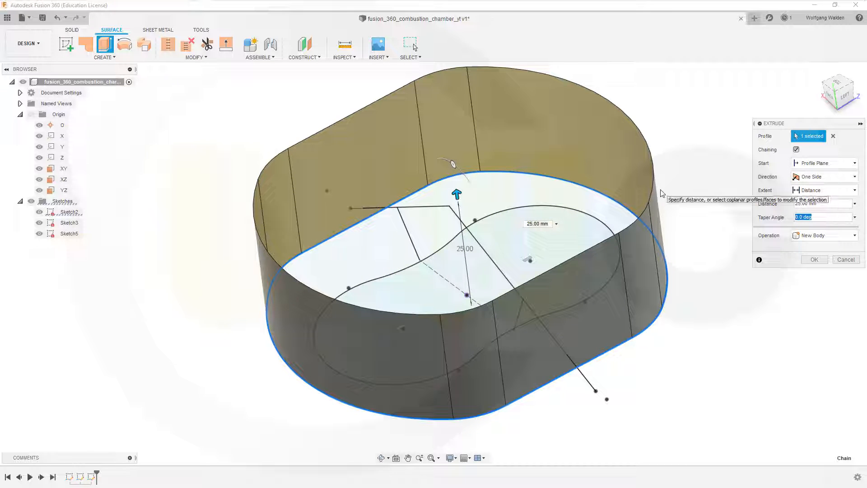
type("-5")
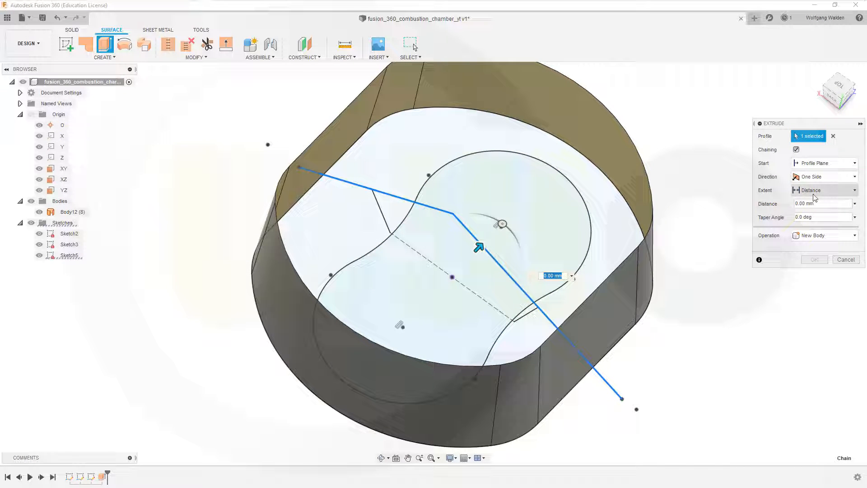
- Extrude the bent profile line symmetrically into a ridged roof sheet cutting through the wall
left_click(823, 176)
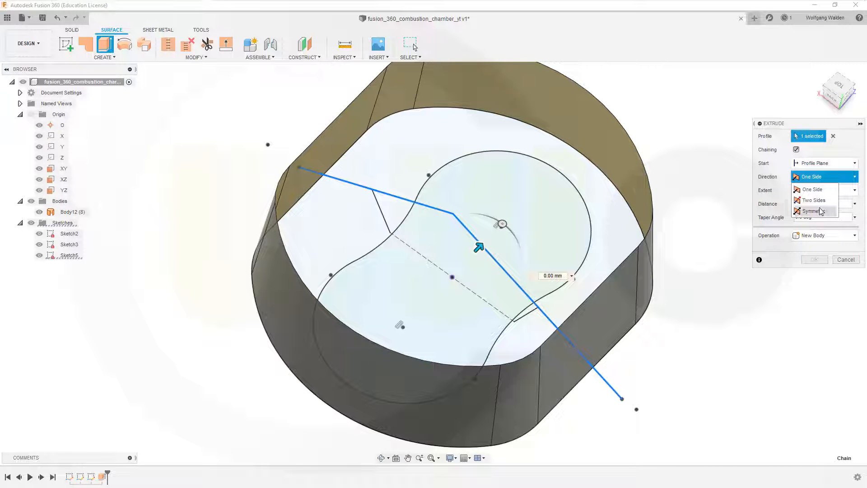
left_click(813, 211)
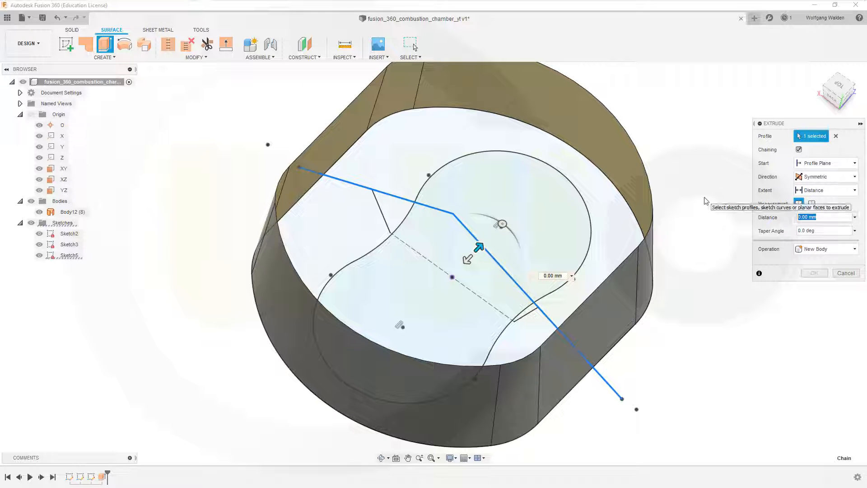
left_click(814, 273)
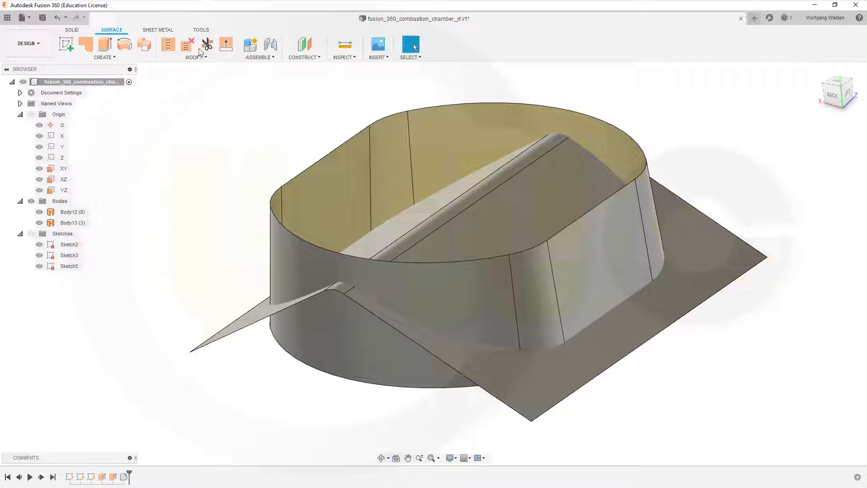
- Trim the roof outside the walls and the wall above the roof, then stitch both into Body14
left_click(207, 45)
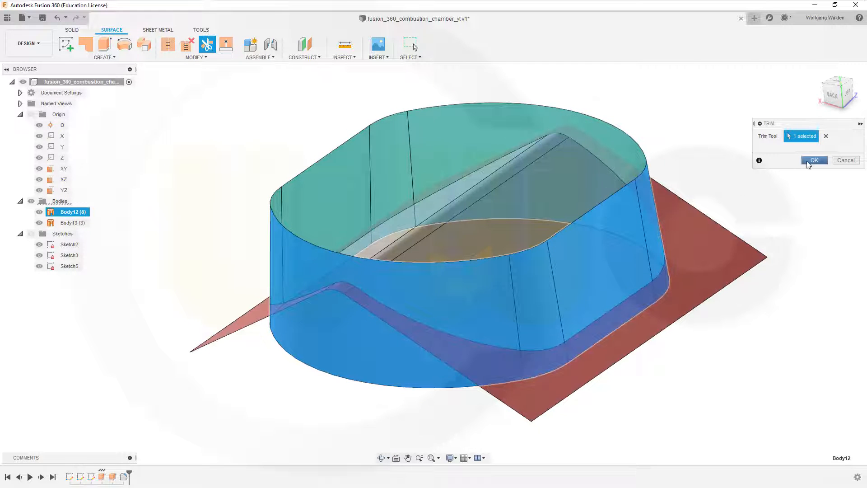
left_click(814, 160)
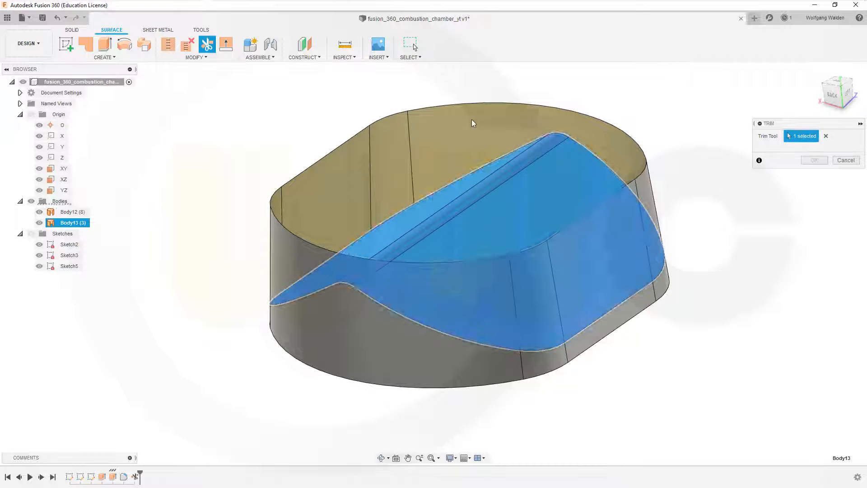
left_click(813, 160)
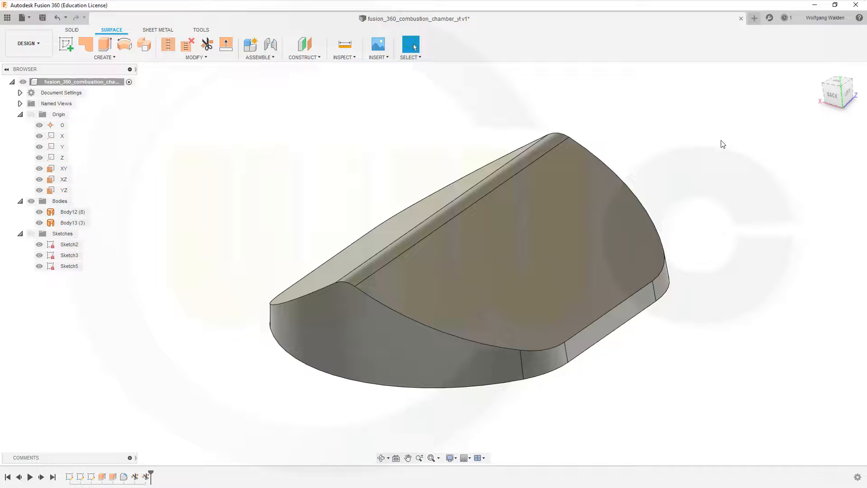
left_click(168, 44)
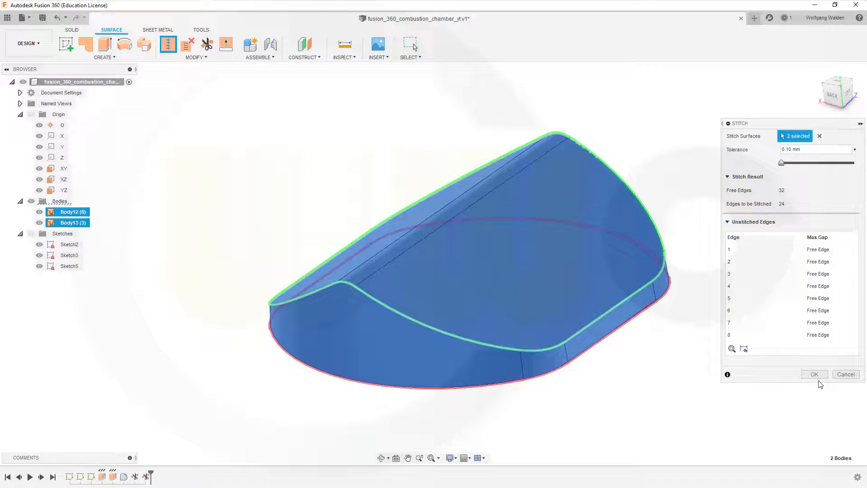
left_click(813, 374)
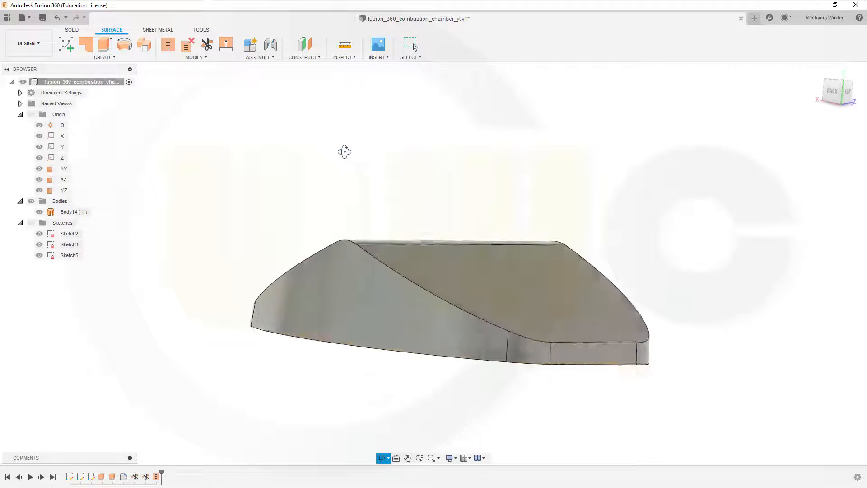
- Orbit the stitched chamber body from several sides, selecting it and then clearing the selection
left_click_drag(345, 152, 331, 155)
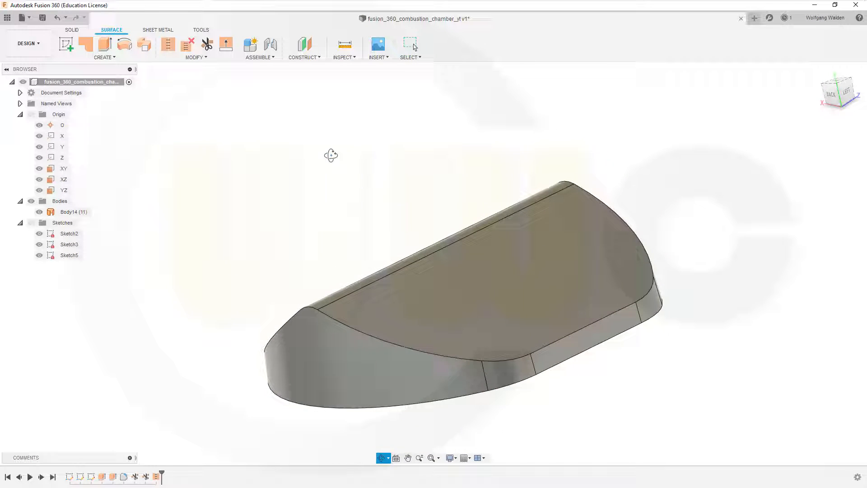
left_click_drag(331, 155, 393, 159)
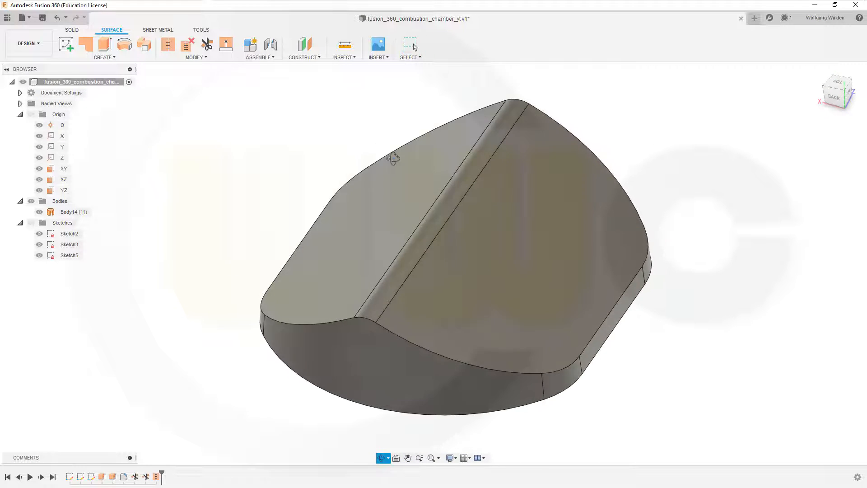
left_click_drag(392, 159, 386, 148)
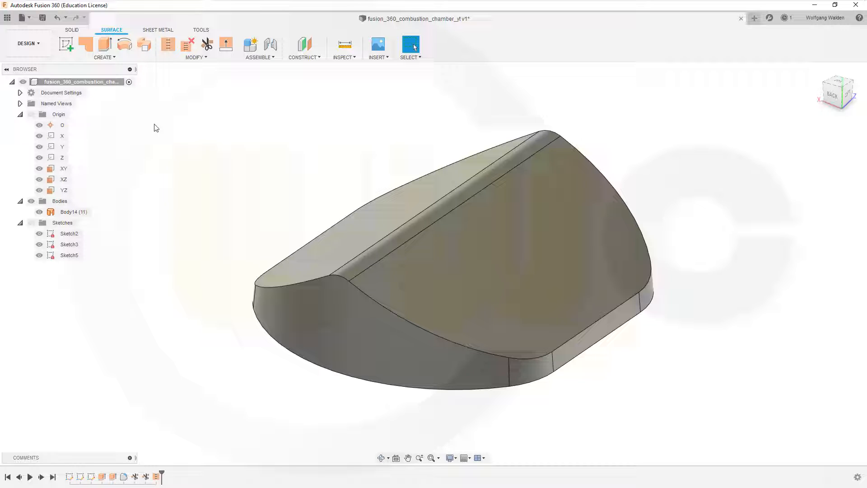
left_click(578, 337)
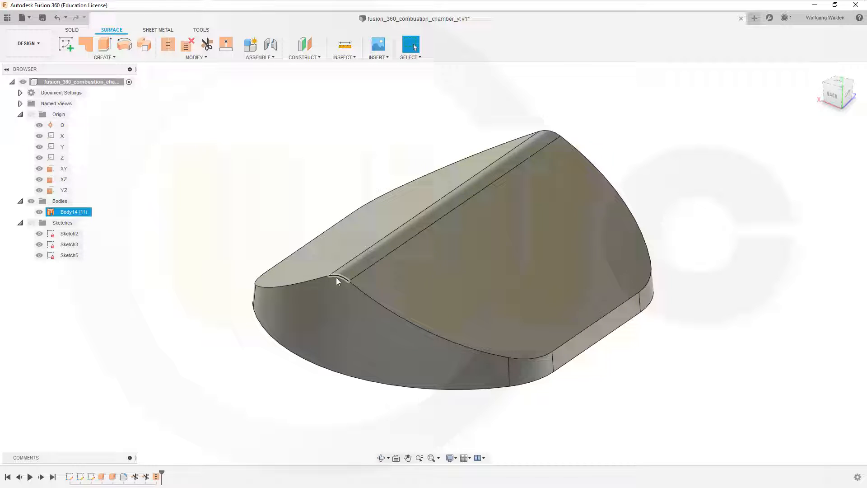
left_click(279, 222)
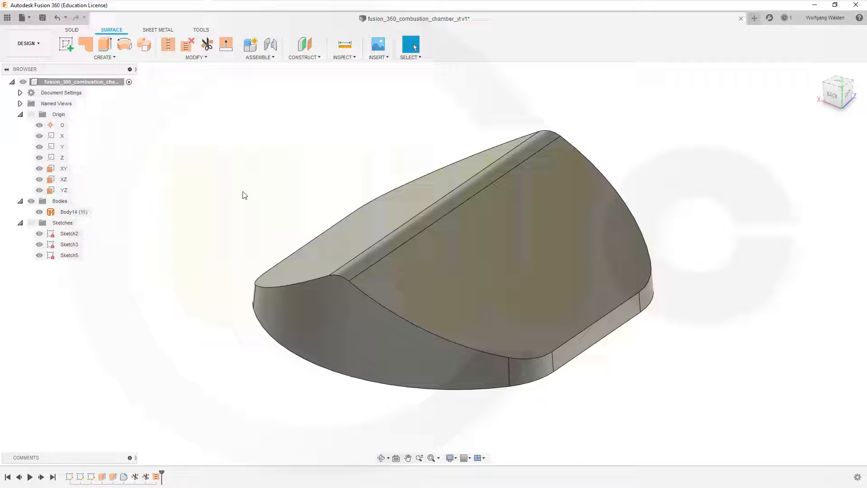
left_click(194, 57)
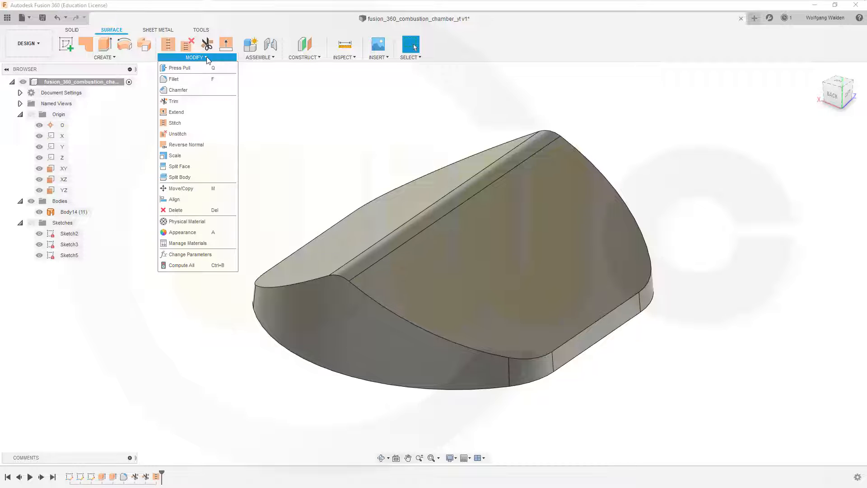
- Start a variable-radius fillet on the roof-to-wall edge and place radius points at 1 mm
left_click(173, 79)
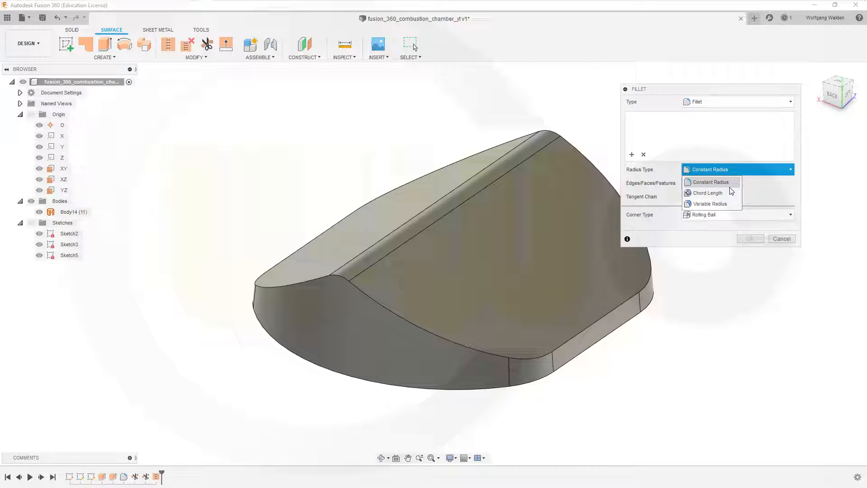
left_click(710, 204)
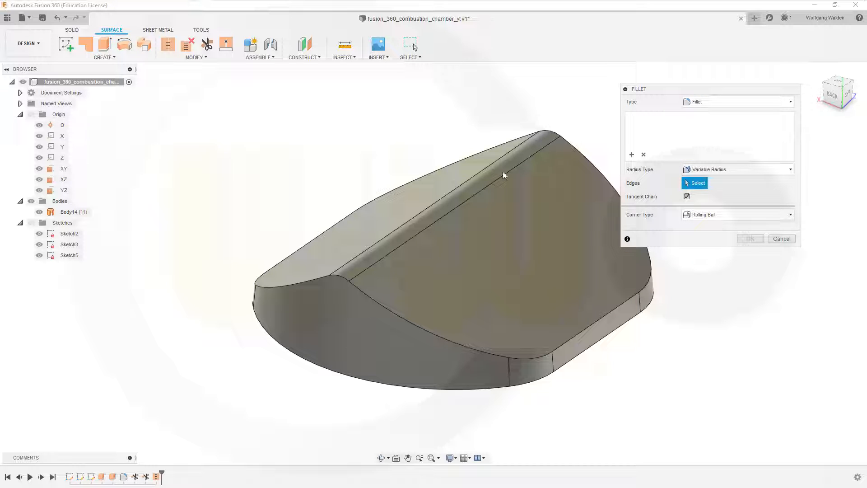
left_click(409, 323)
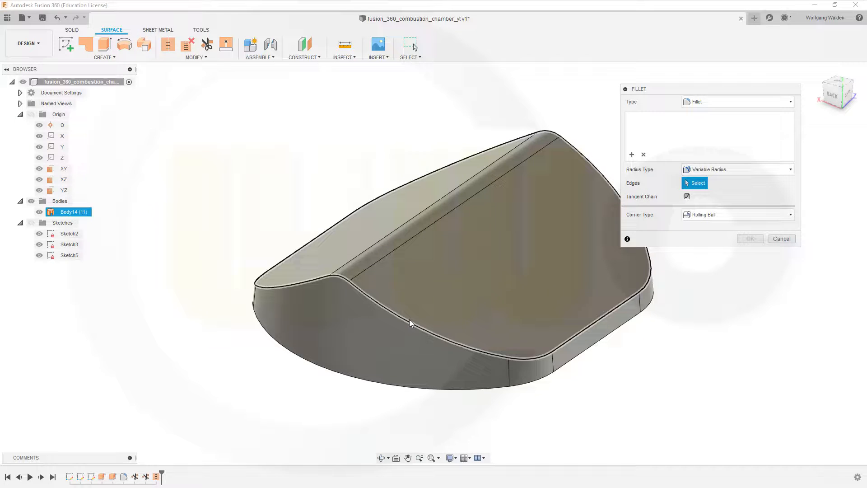
left_click(409, 323)
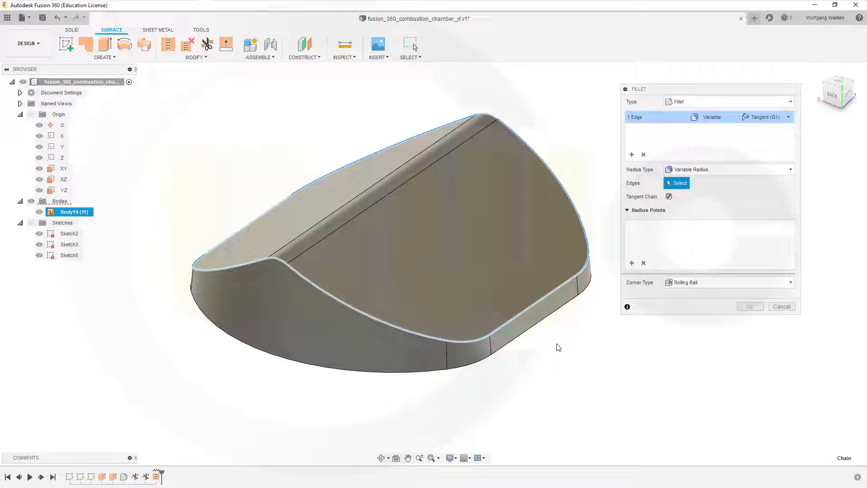
left_click(492, 333)
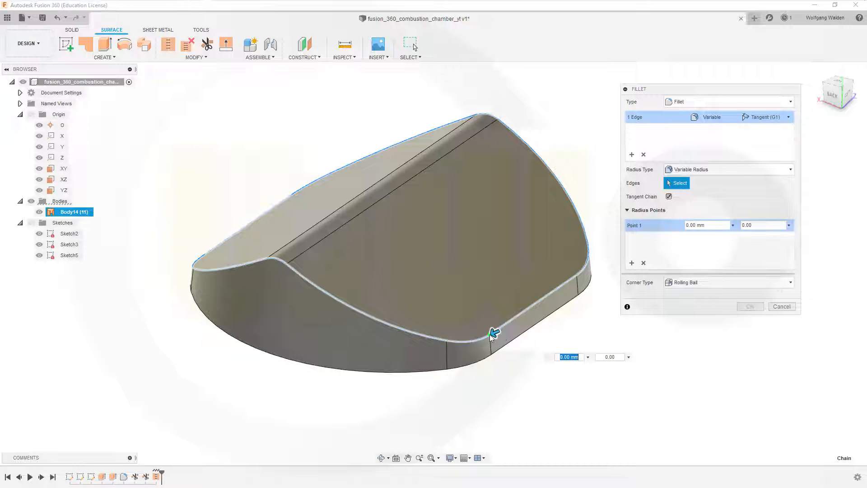
type("1")
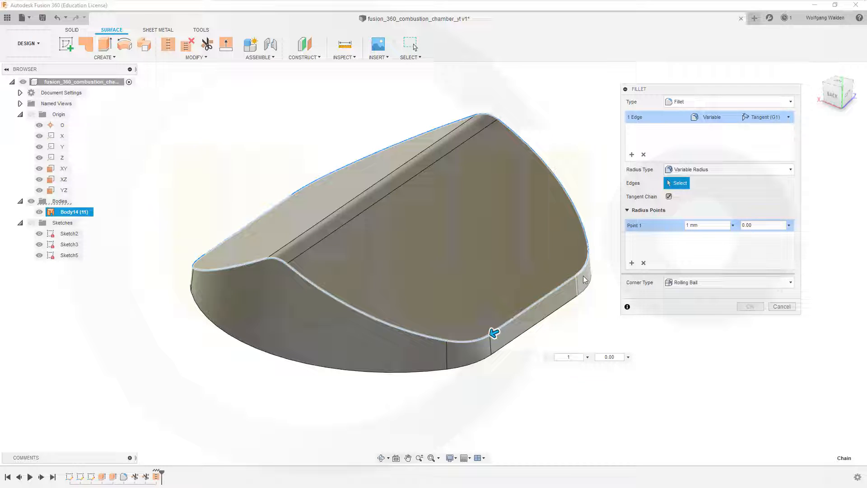
left_click(579, 273)
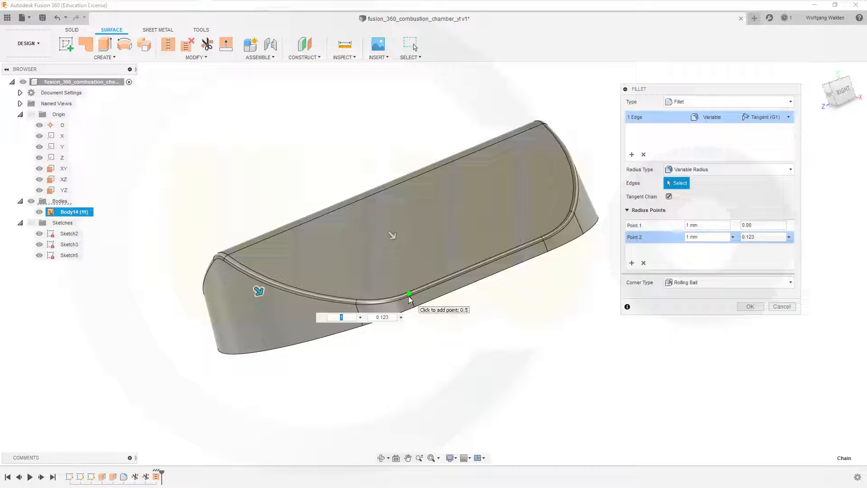
left_click(528, 236)
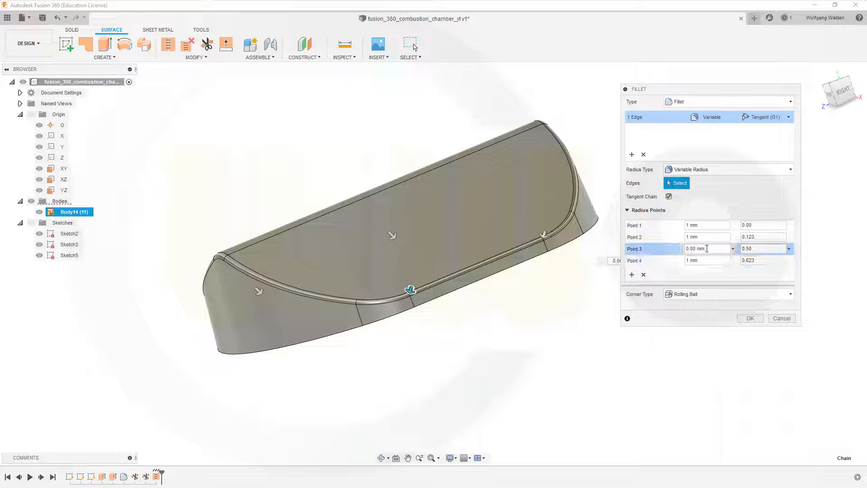
- Add a further radius point and set Point 3's radius to 2.5 mm
type("1")
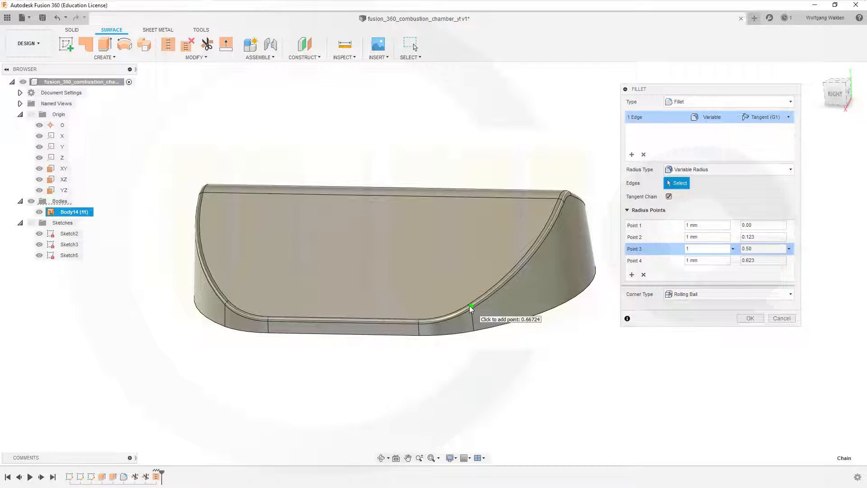
left_click(471, 304)
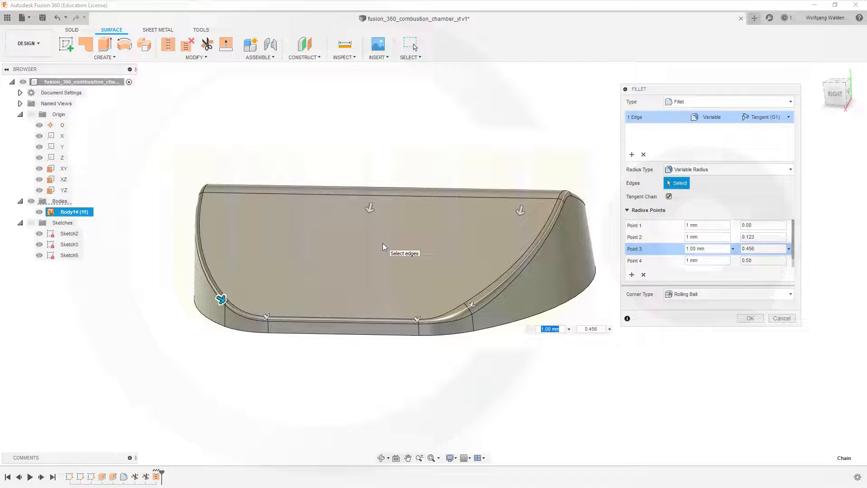
type("2.5")
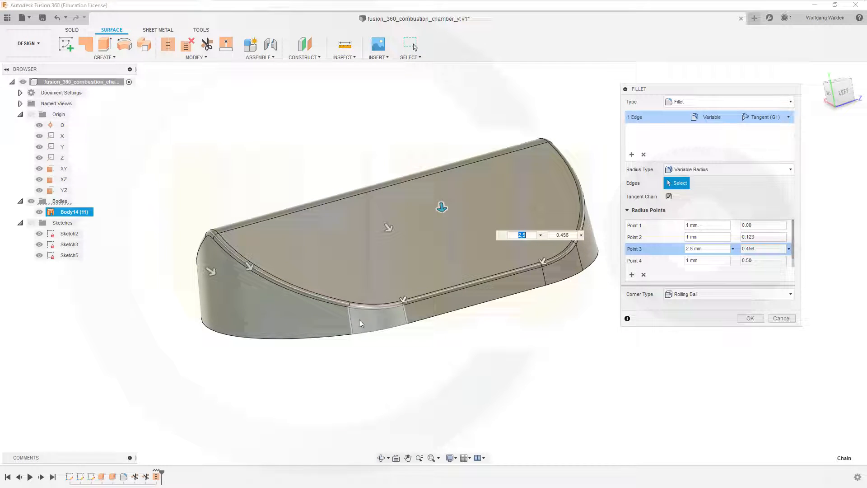
left_click(337, 302)
type("3.5")
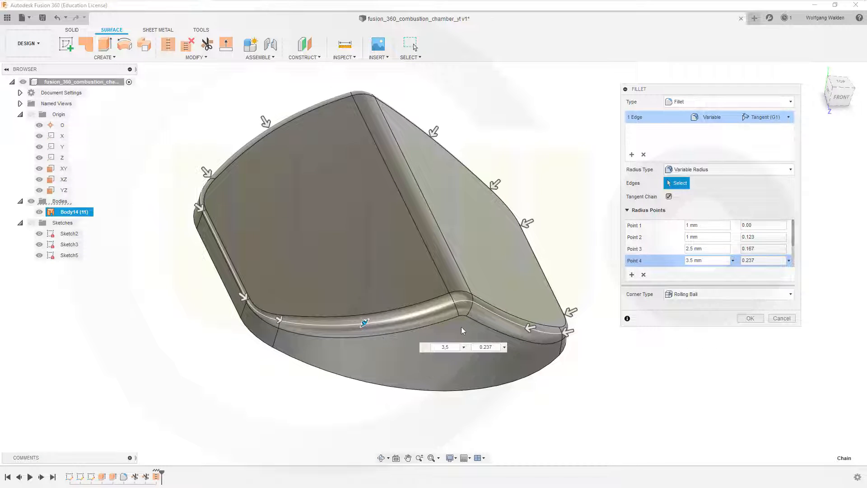
- Set the ridge radius point to 4.5 mm and apply the variable-radius fillet
left_click_drag(462, 330, 414, 326)
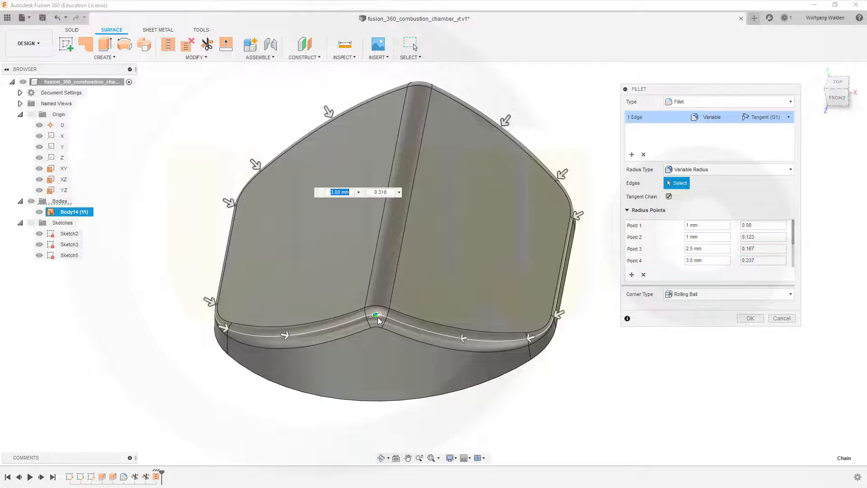
type("4.5")
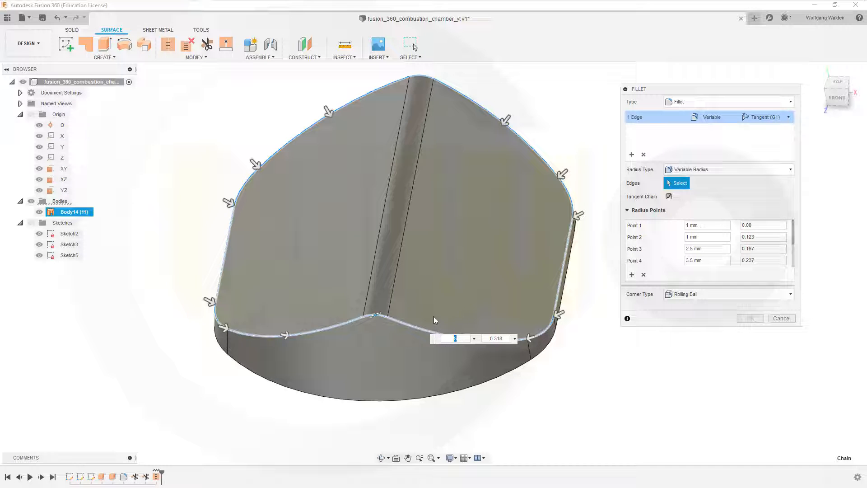
type("4.5")
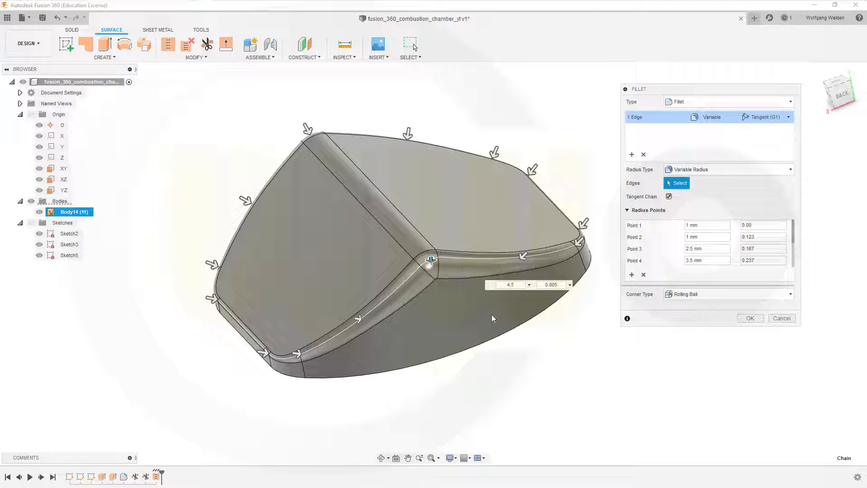
left_click(750, 318)
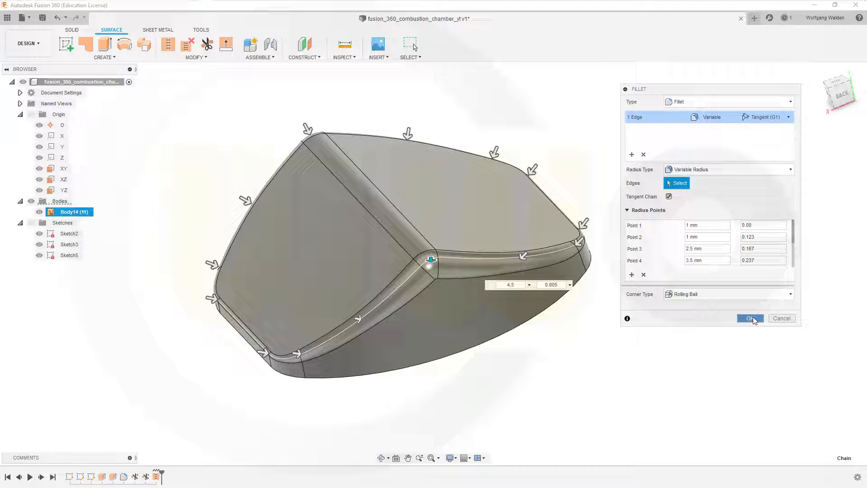
left_click(750, 318)
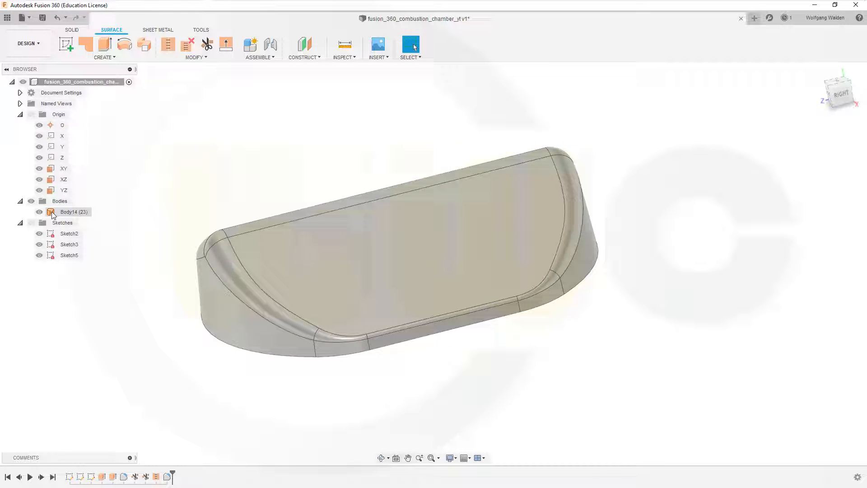
- Hide Body14 and begin extruding a surface from the sketch ridge line
left_click(73, 212)
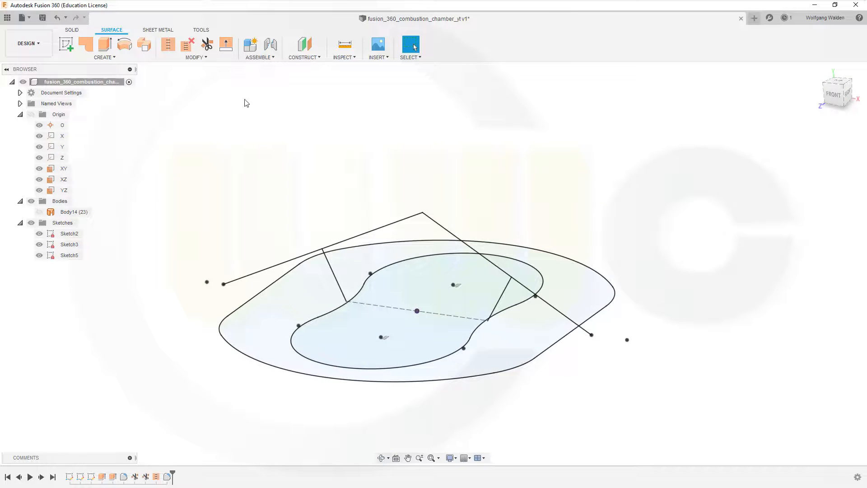
mouse_move(104, 44)
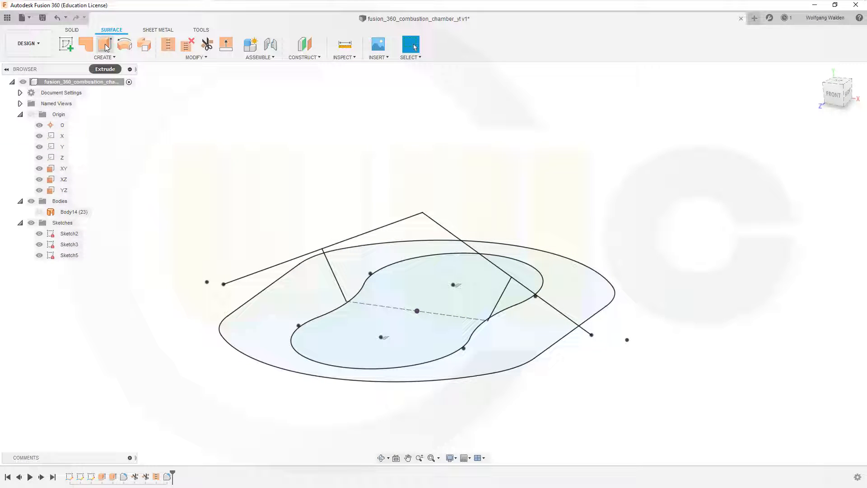
left_click(104, 45)
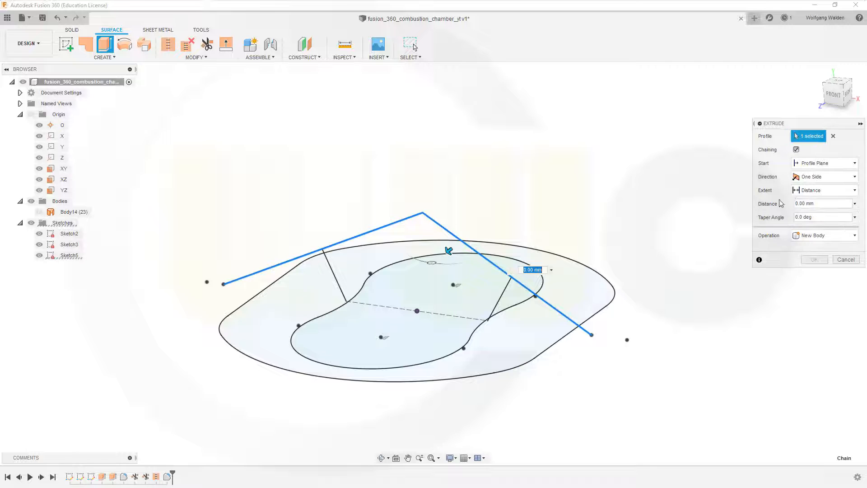
- Extrude the ridge line symmetrically into a roof sheet with a 0–5 mm variable crease fillet
left_click(824, 177)
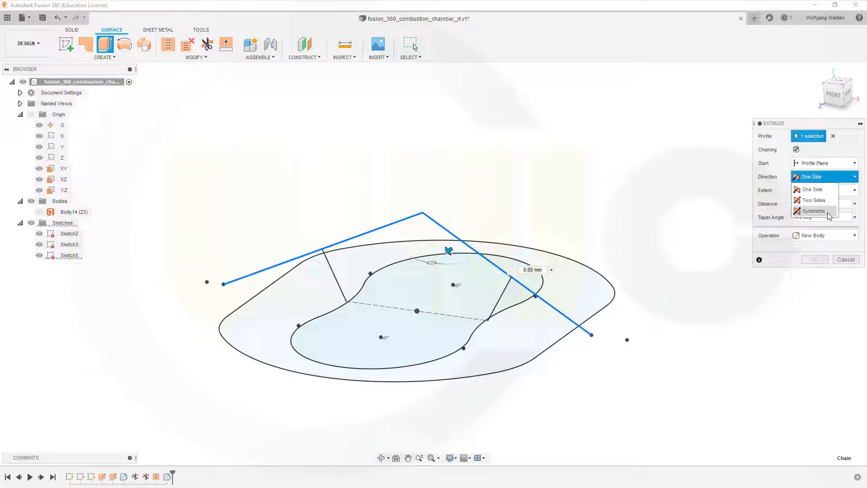
left_click(814, 211)
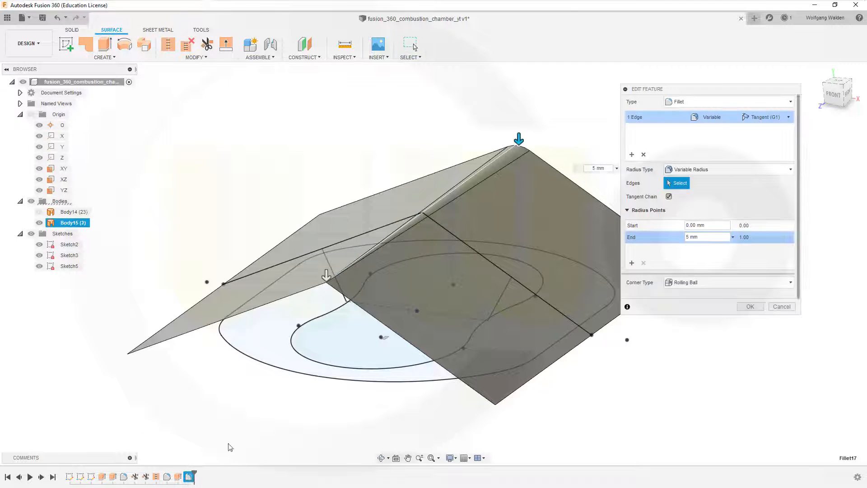
left_click(727, 170)
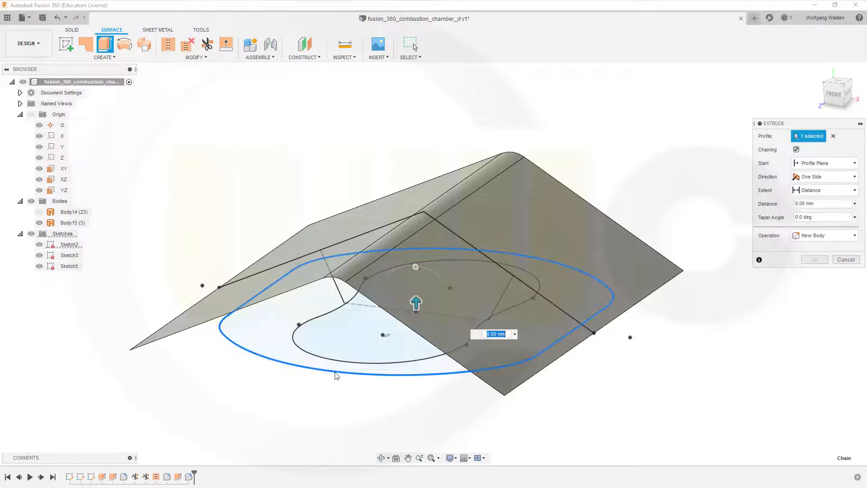
- Extrude the outer rounded outline 10 mm downward with taper into wall surface Body16
left_click_drag(416, 302, 418, 373)
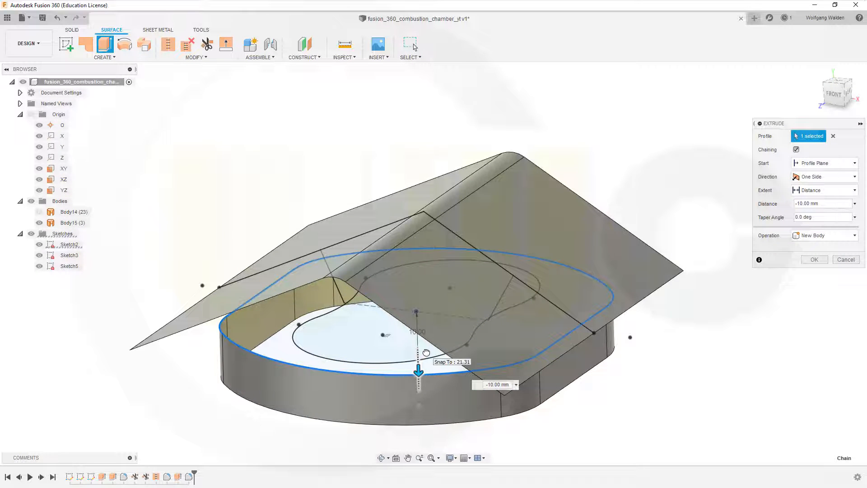
left_click(493, 384)
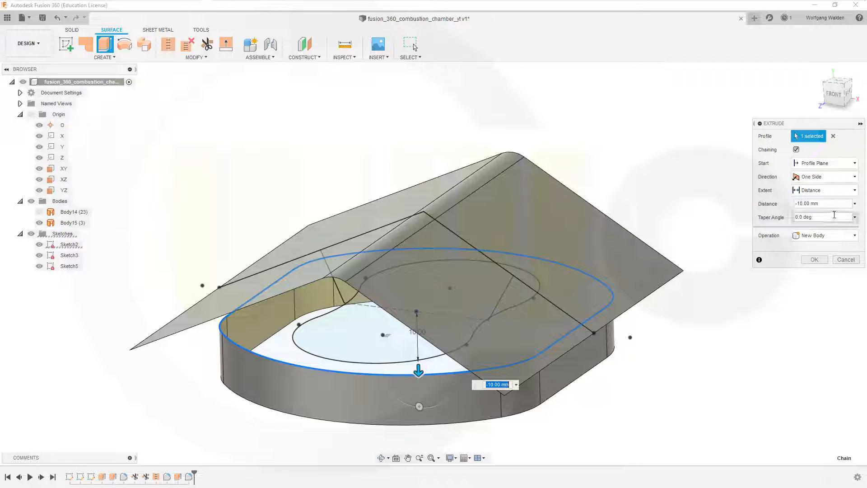
left_click(824, 217)
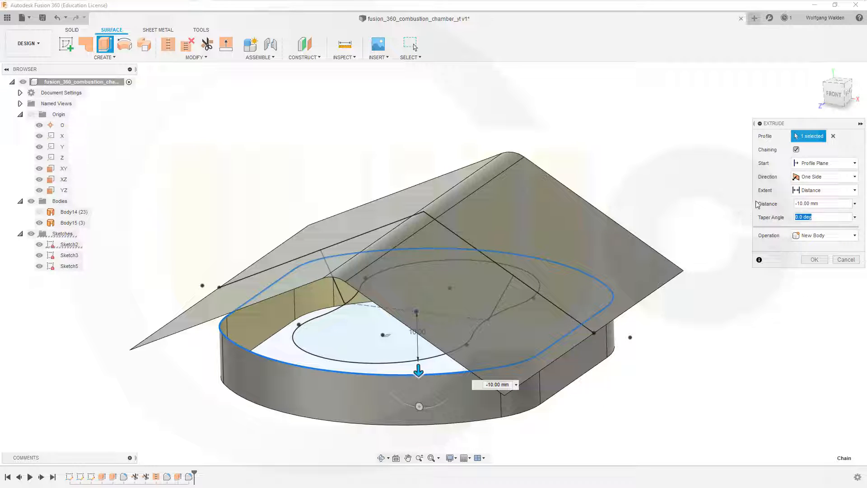
left_click(813, 259)
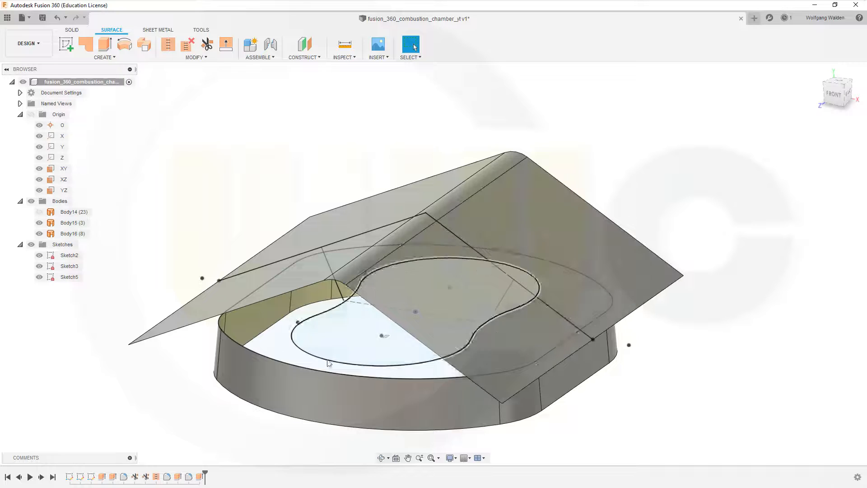
- Trim the roof surface to the inner lobed outline, using the roof as the trim tool
left_click(206, 44)
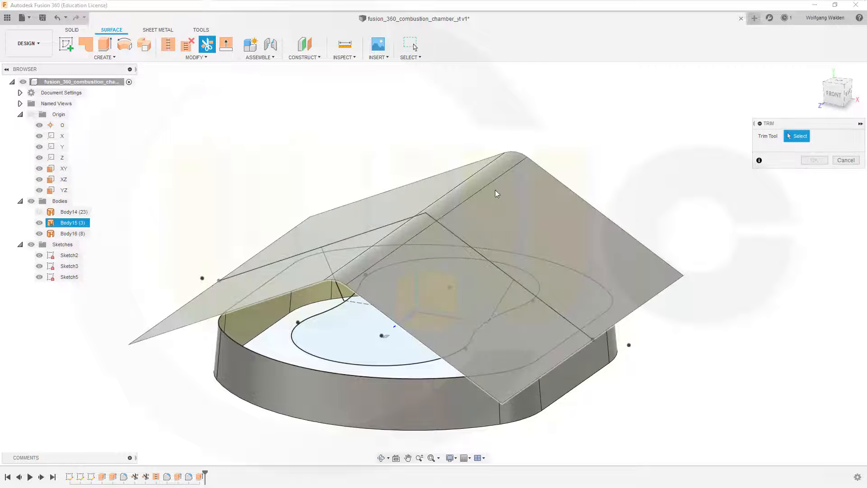
left_click(496, 193)
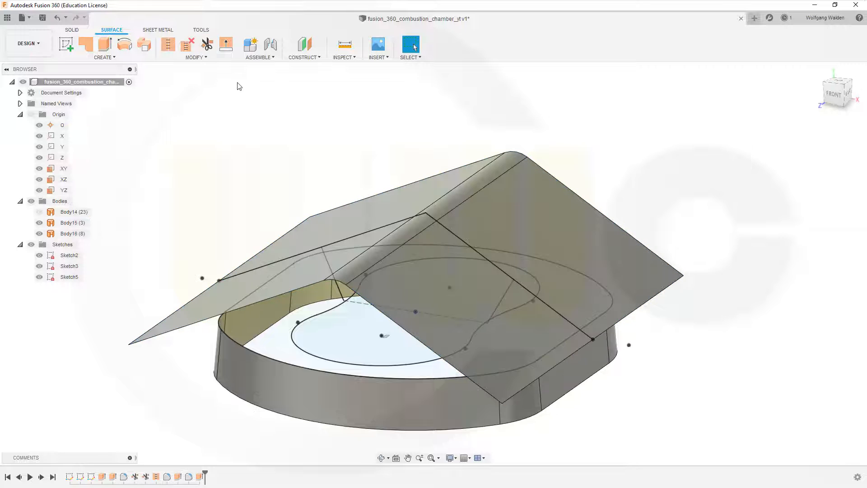
left_click(206, 44)
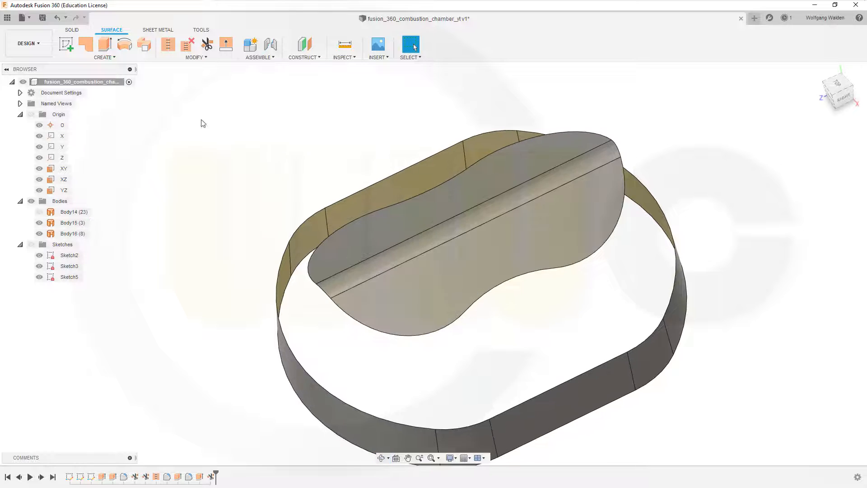
- Start a centerline-guided loft from the trimmed roof's edge
left_click(103, 57)
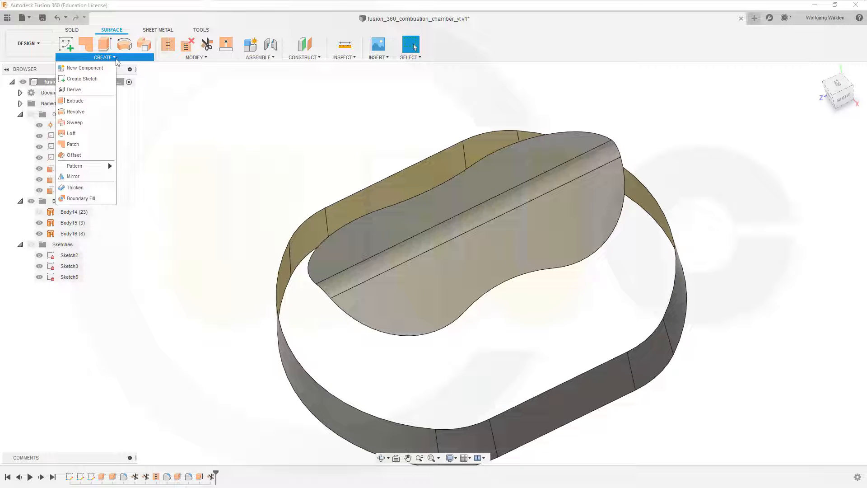
left_click(71, 133)
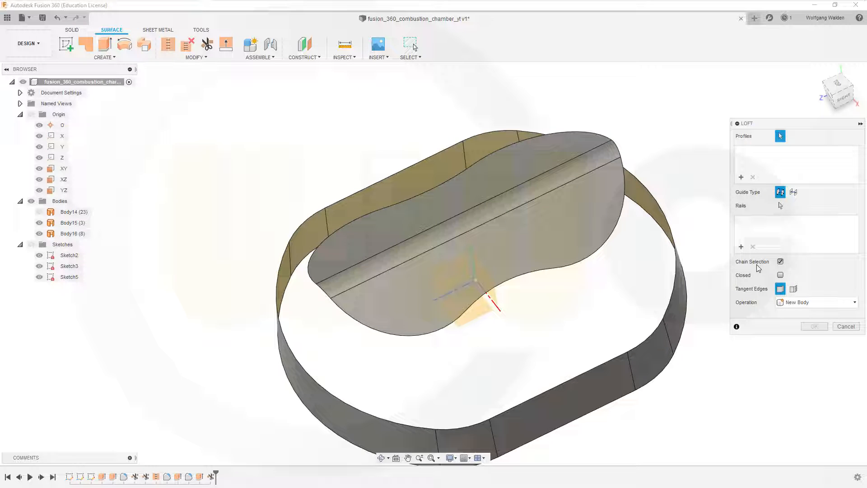
mouse_move(794, 192)
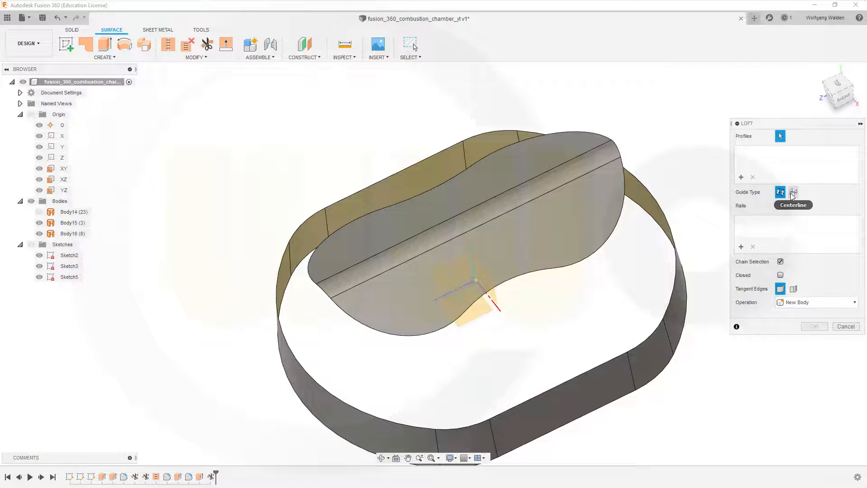
left_click(793, 192)
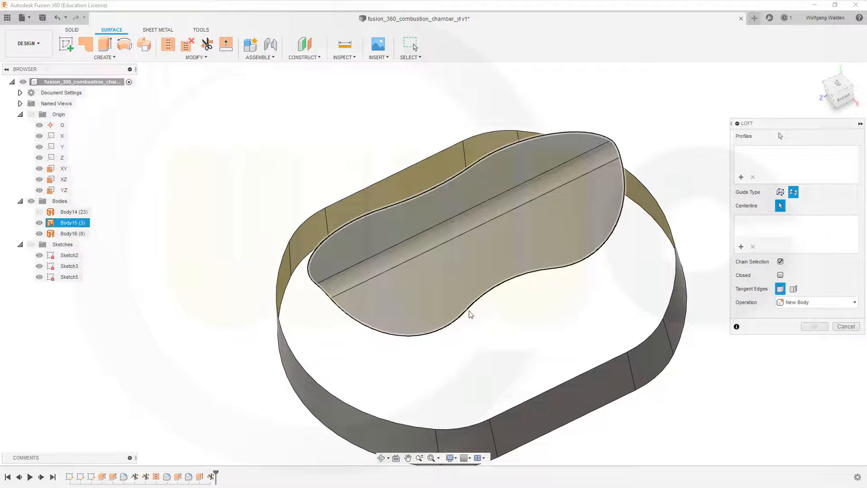
left_click(471, 314)
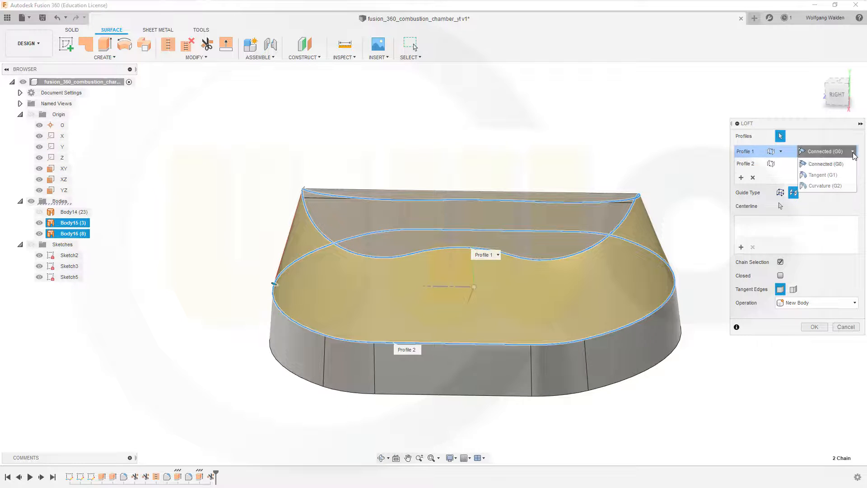
- Make both the roof and wall loft profiles Tangent (G1)
left_click(822, 174)
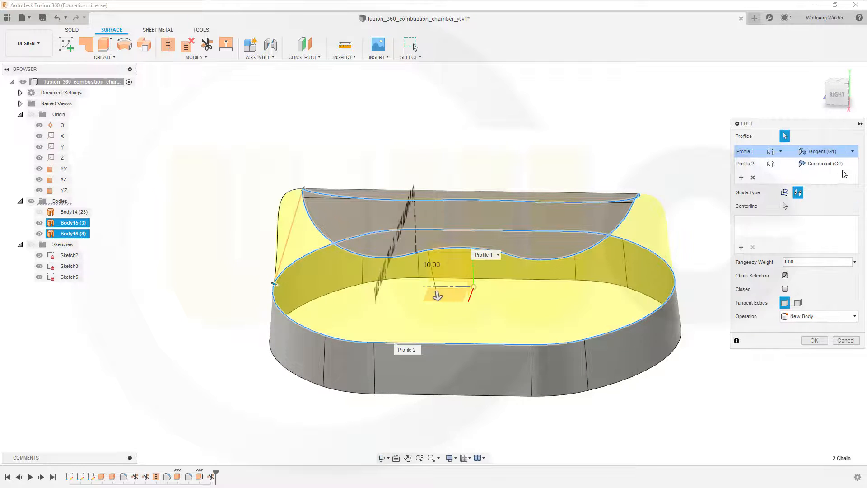
left_click(851, 163)
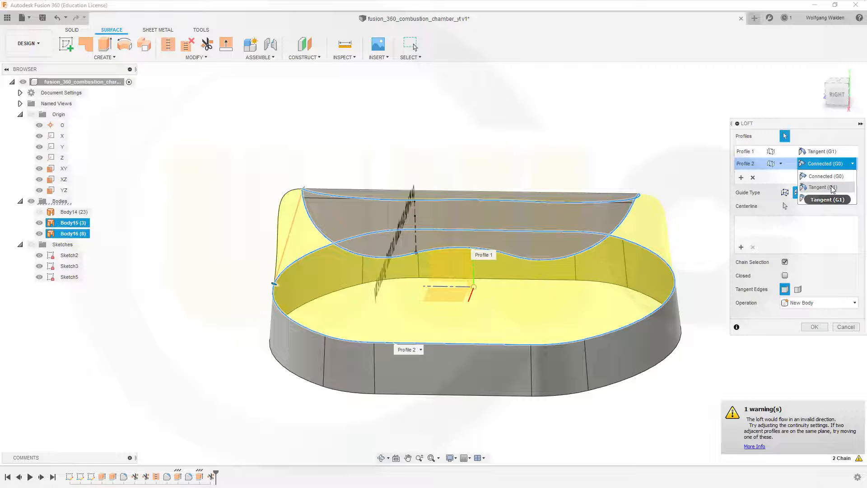
left_click(823, 187)
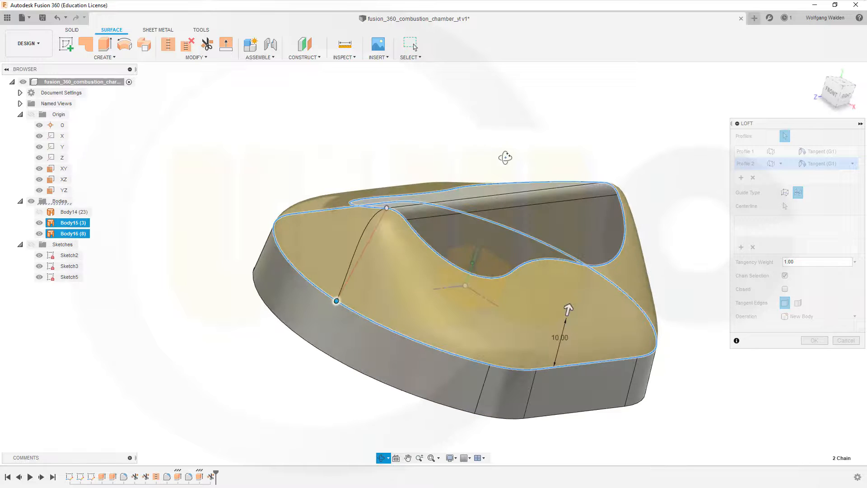
- Finish the tangent loft as Body17 and hide the wall body Body16
left_click(814, 340)
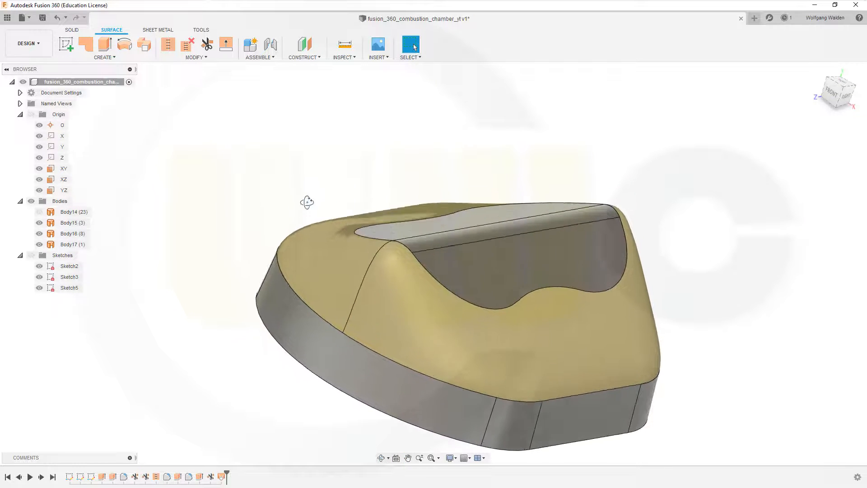
left_click_drag(308, 202, 271, 279)
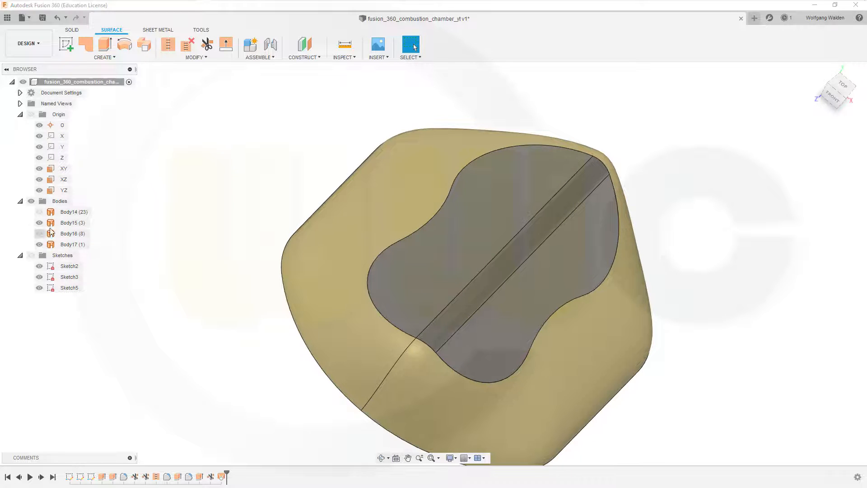
left_click(194, 48)
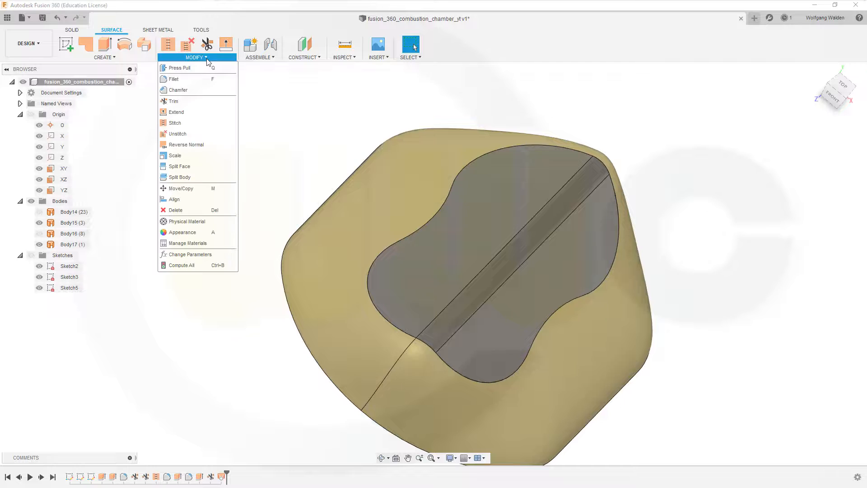
- Stitch Body15 and Body17 into Body18, then orbit to inspect it
left_click(187, 144)
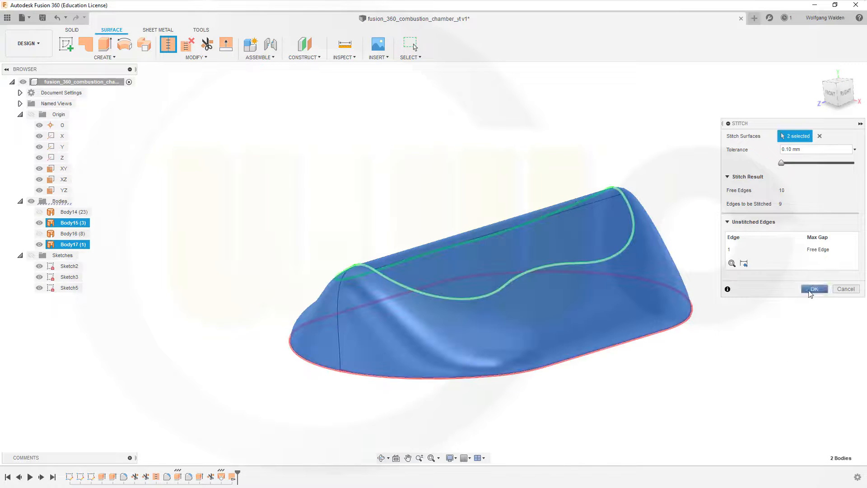
left_click(813, 289)
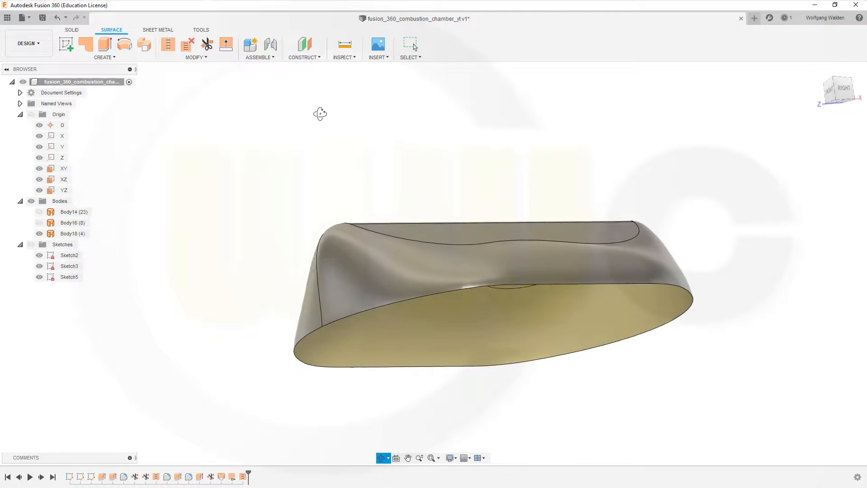
left_click_drag(320, 114, 341, 170)
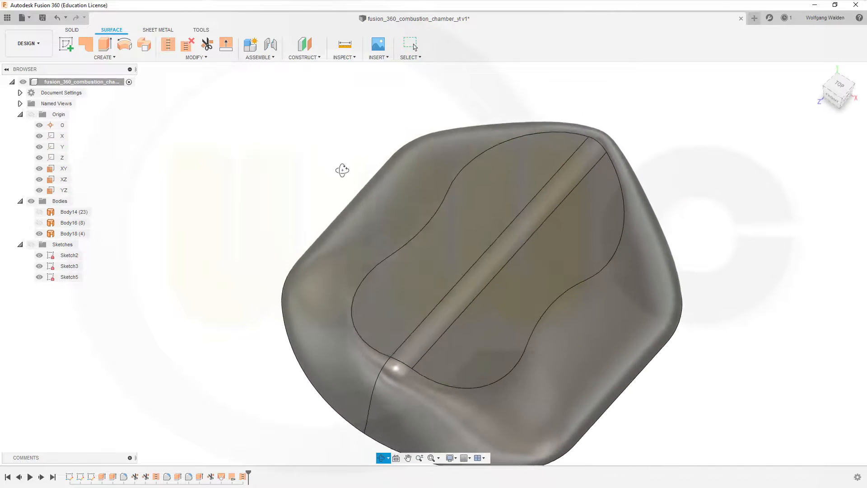